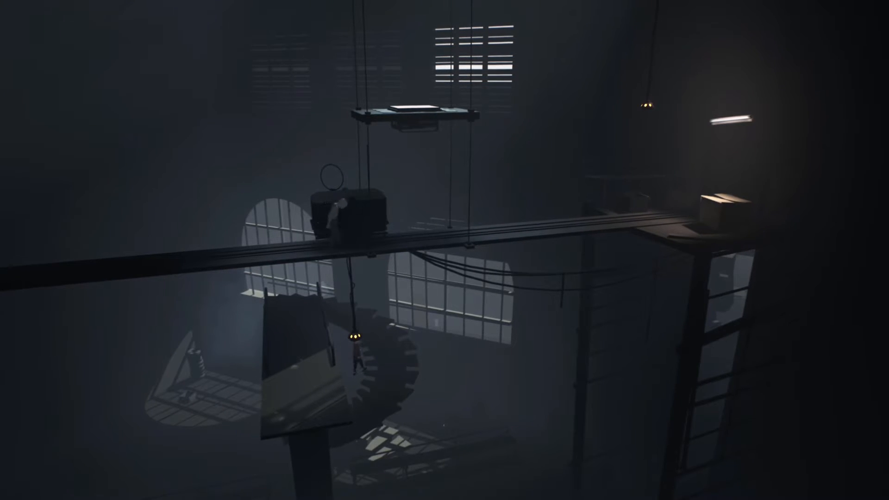
key("Right")
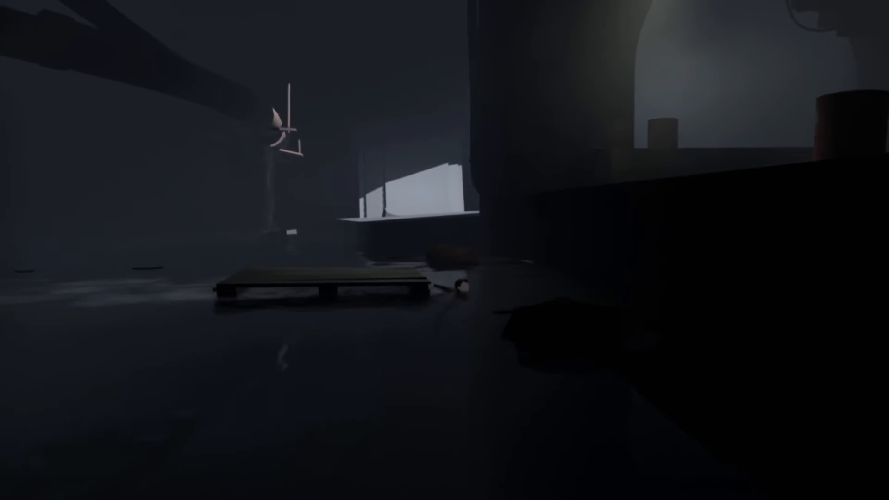
mouse_move(444, 250)
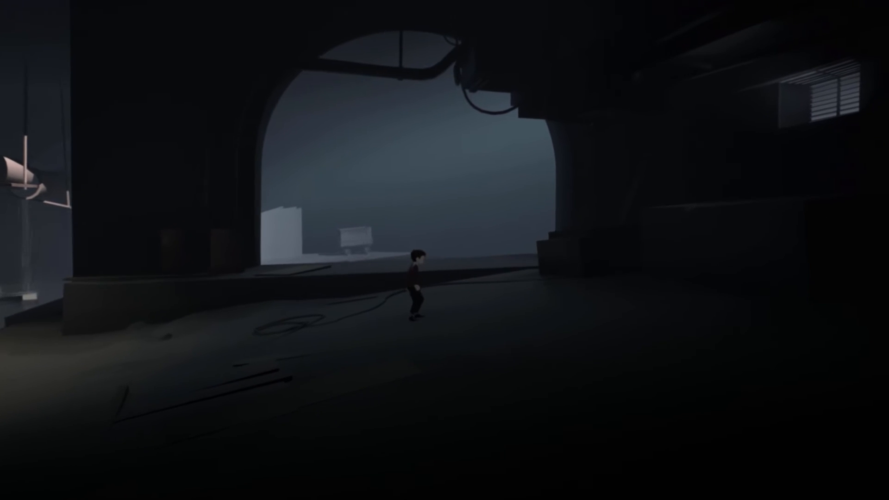
key("left")
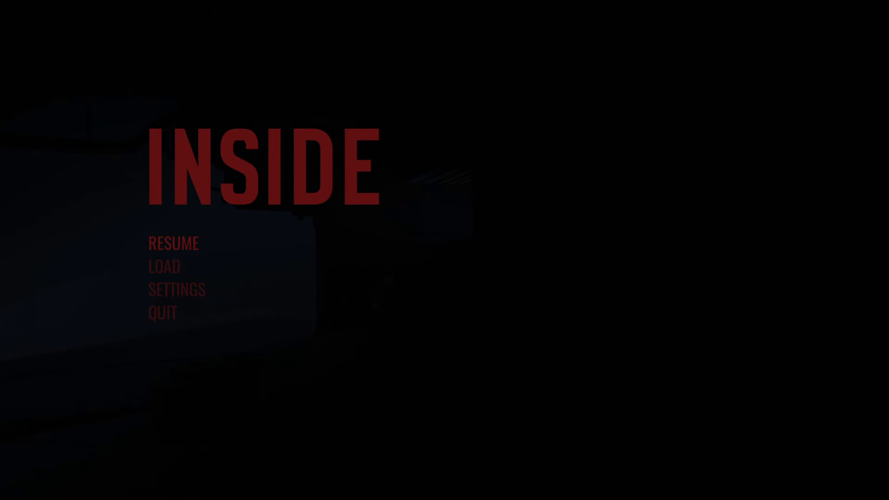
left_click(173, 242)
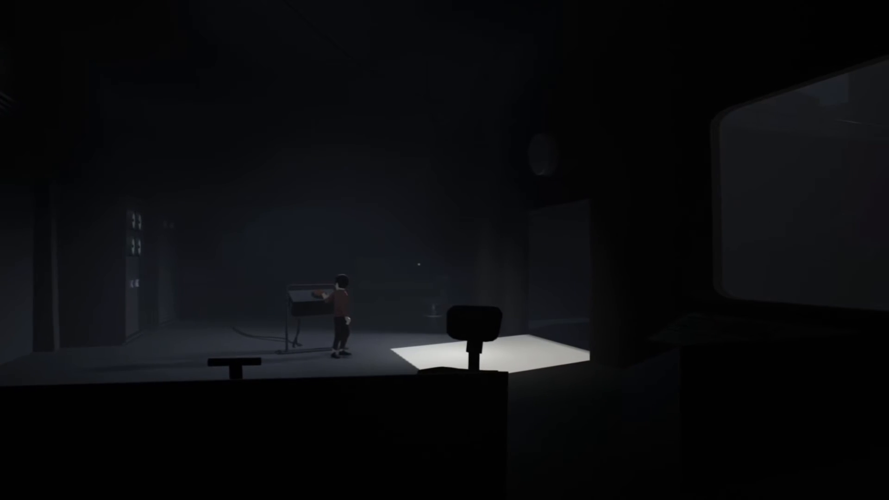
key("Right")
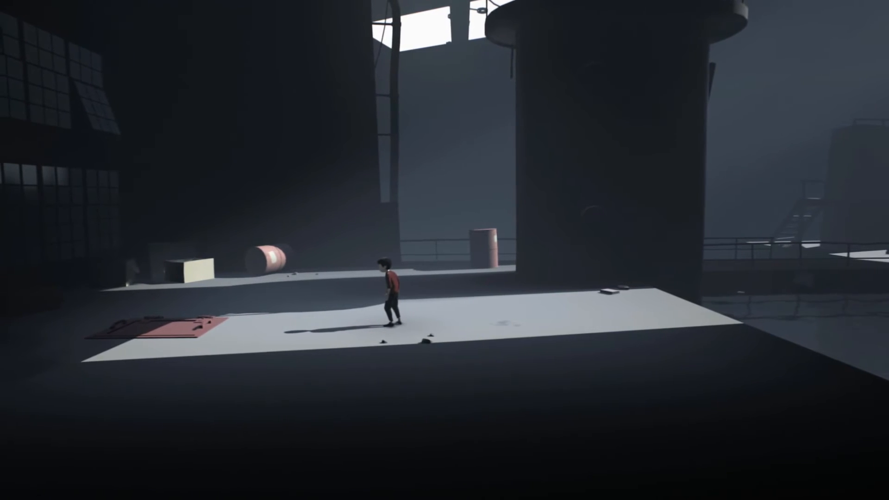
key("Left")
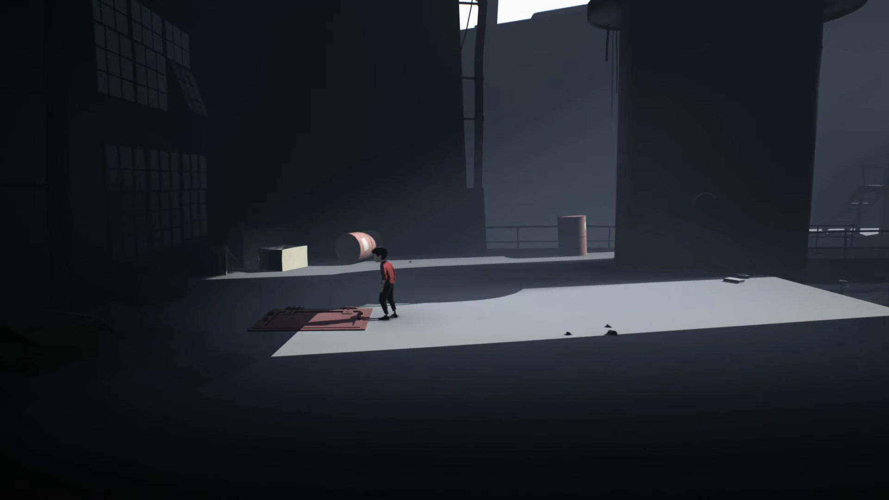
key("Left")
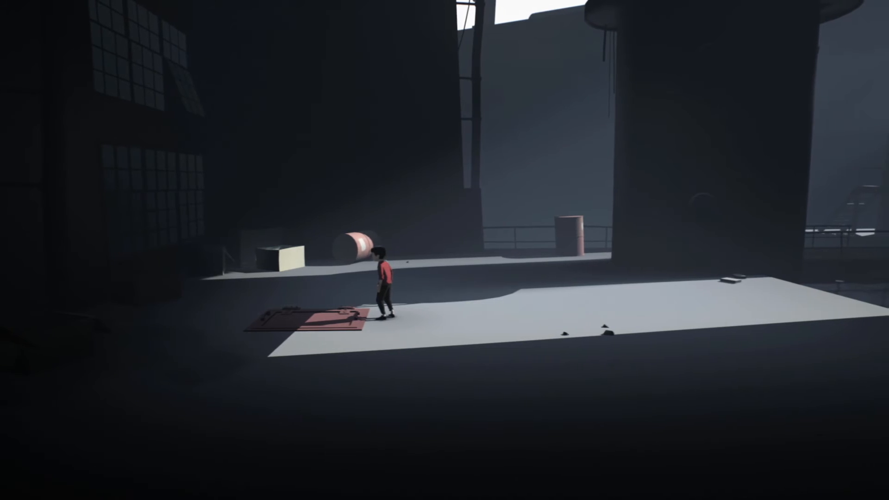
key("Left")
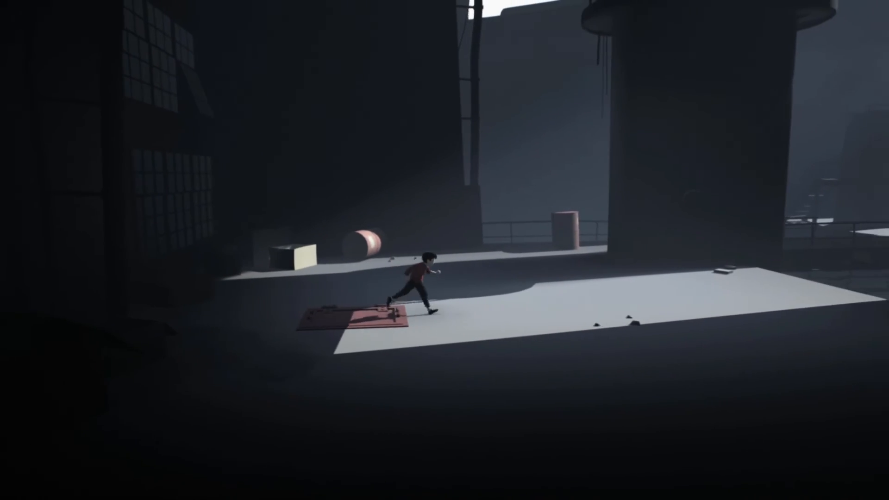
key("right")
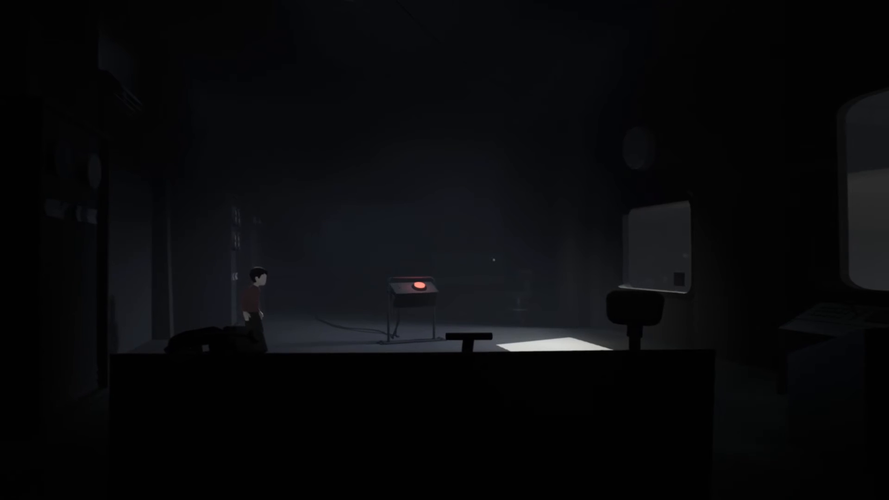
key("Right")
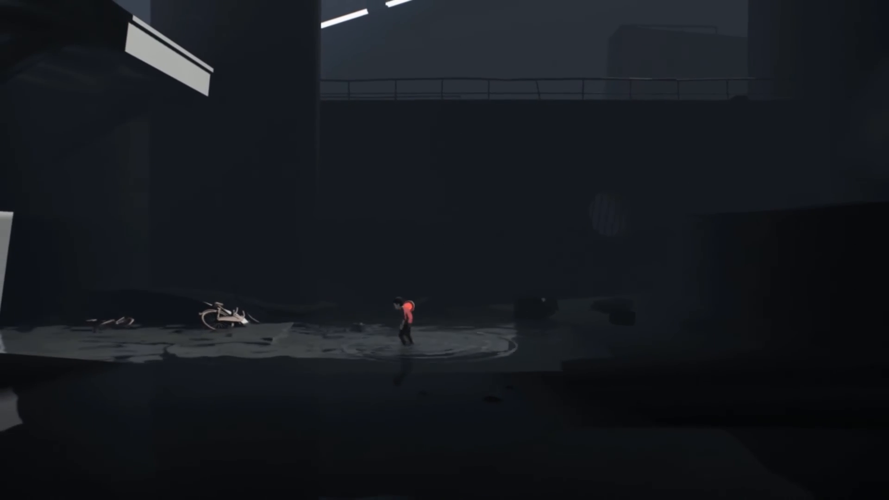
key("Left")
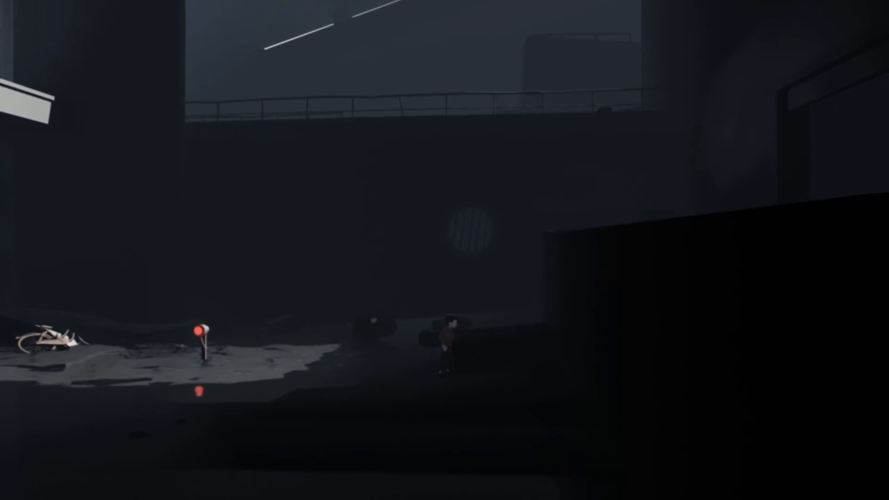
key("Right")
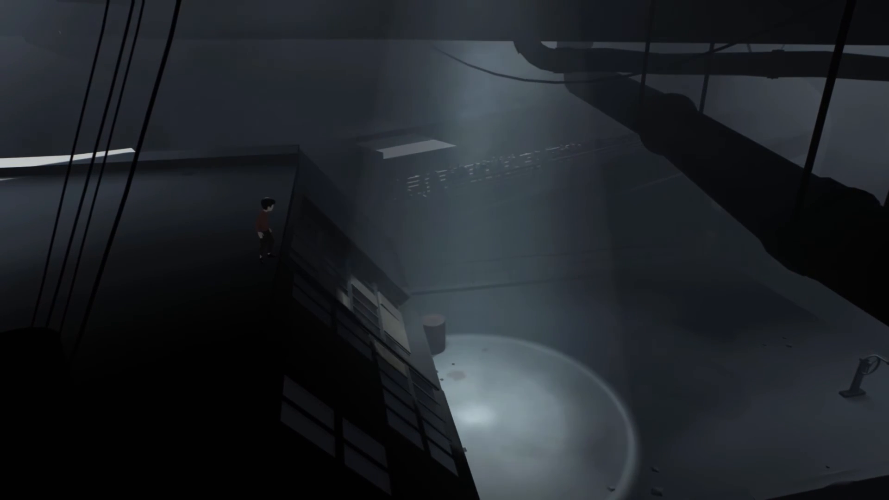
key("right")
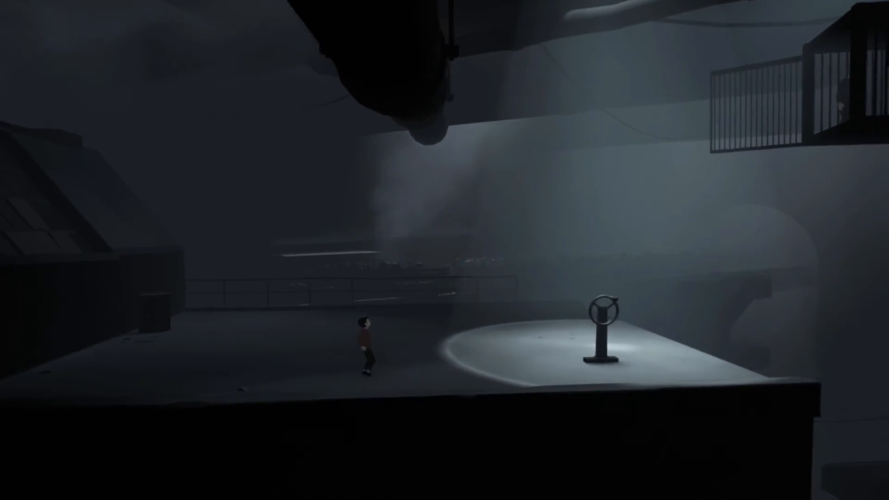
key("Right")
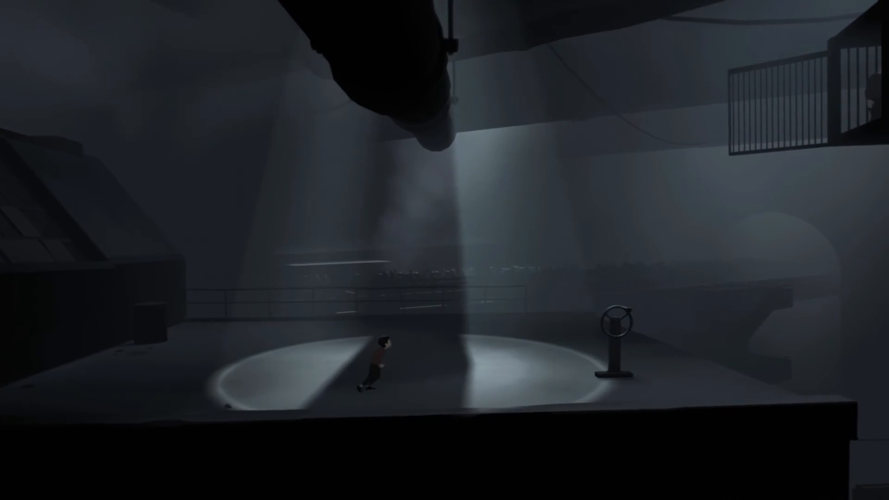
key("Right")
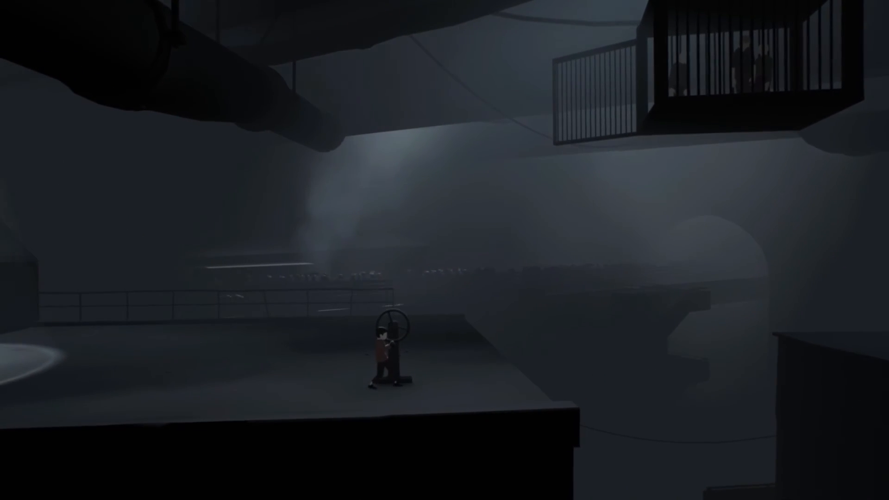
key("a")
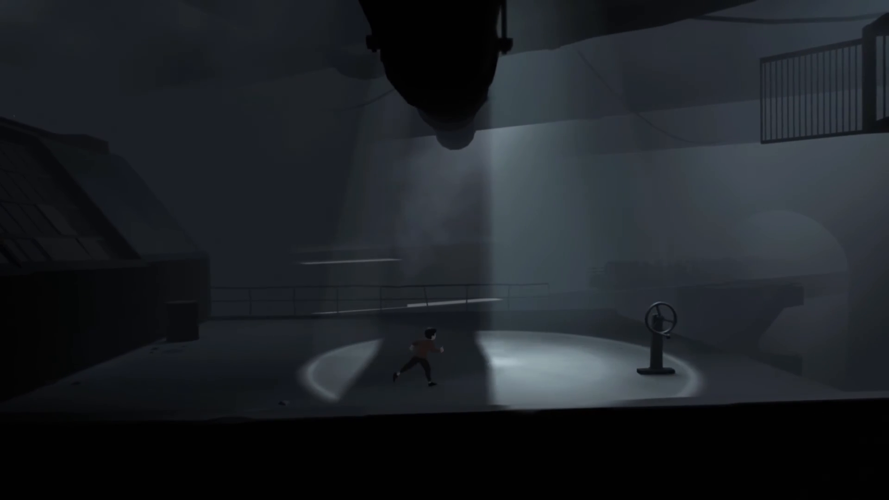
key("Right")
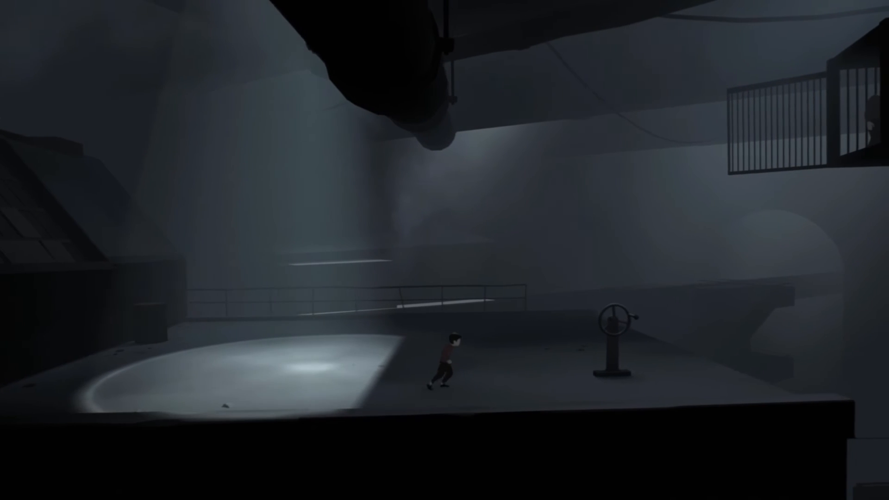
key("Right")
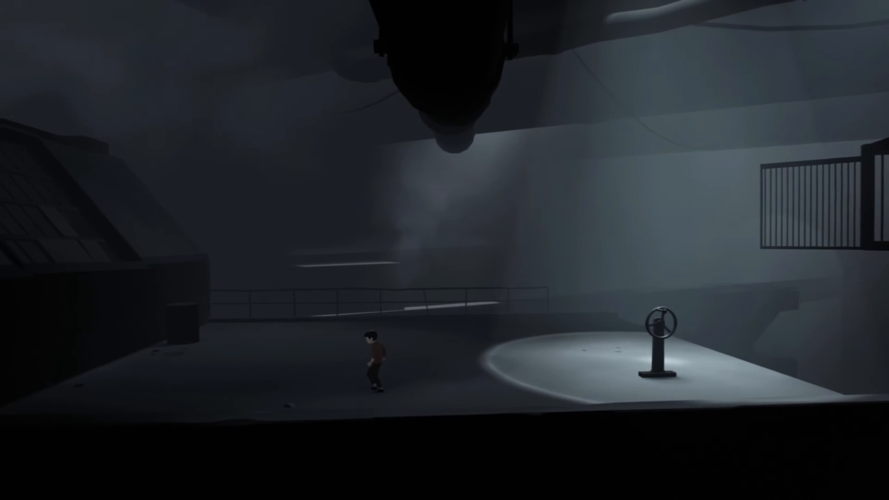
key("Right")
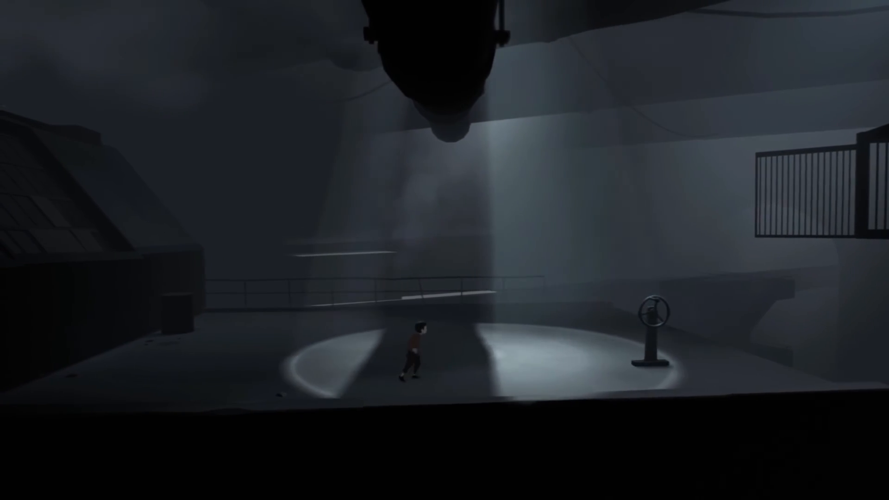
key("Right")
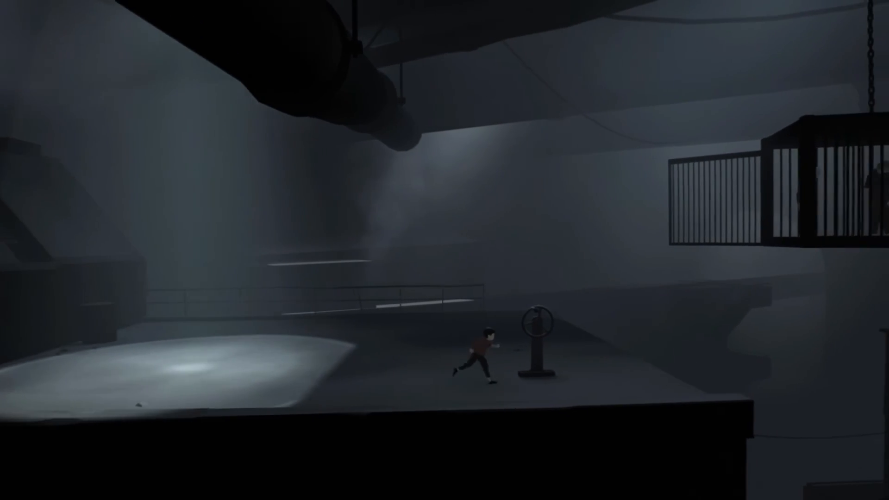
key("right")
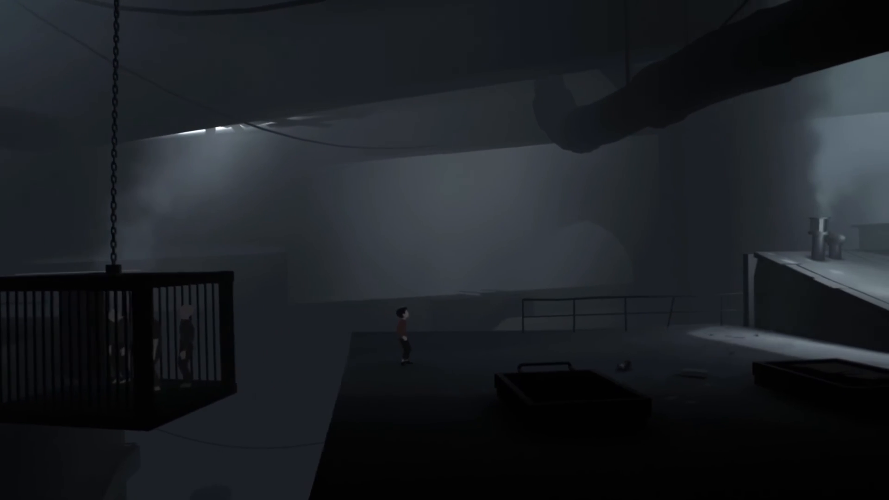
key("Left")
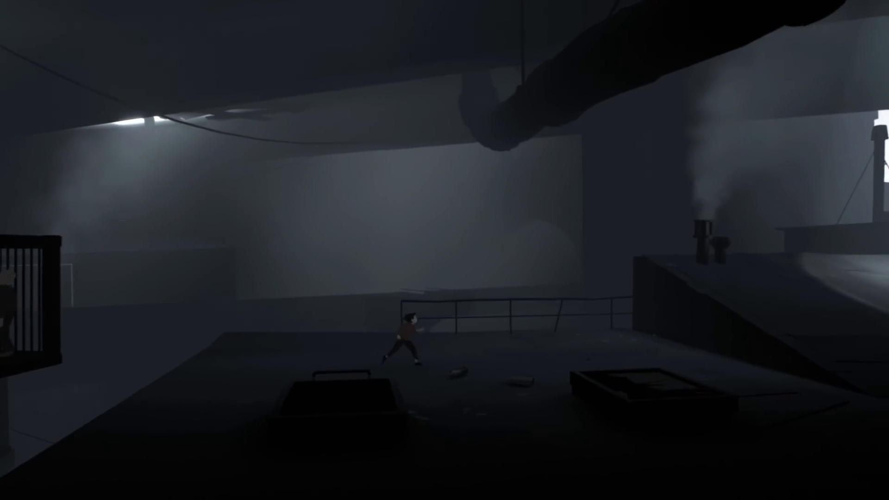
key("right")
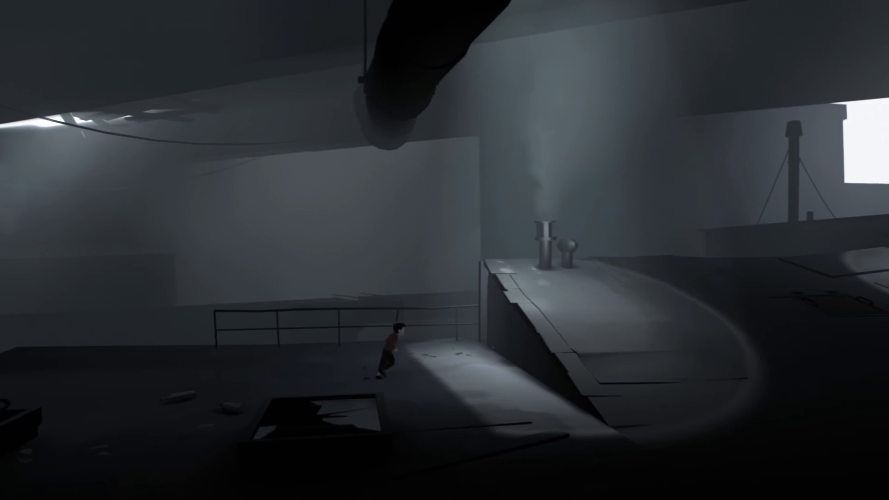
key("Right")
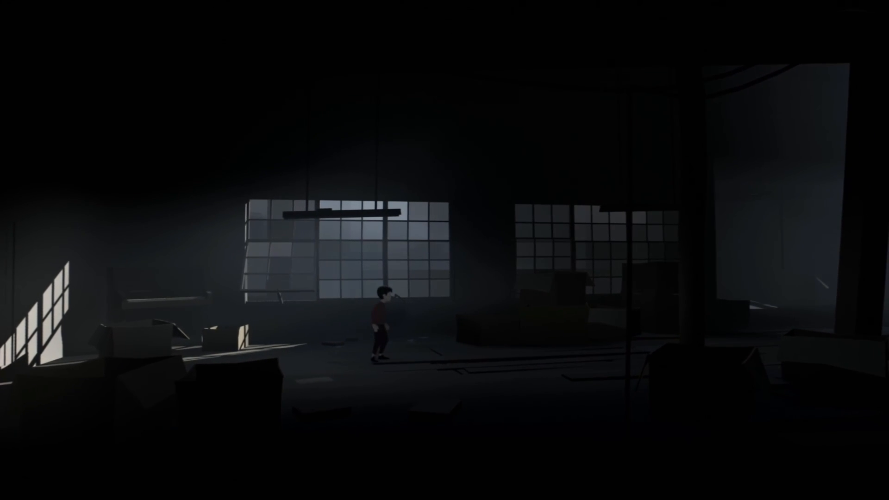
key("Left")
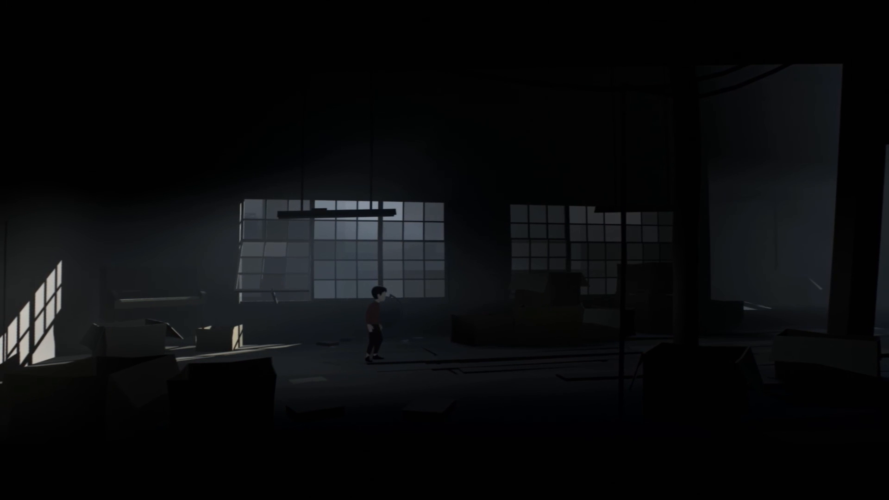
key("Left")
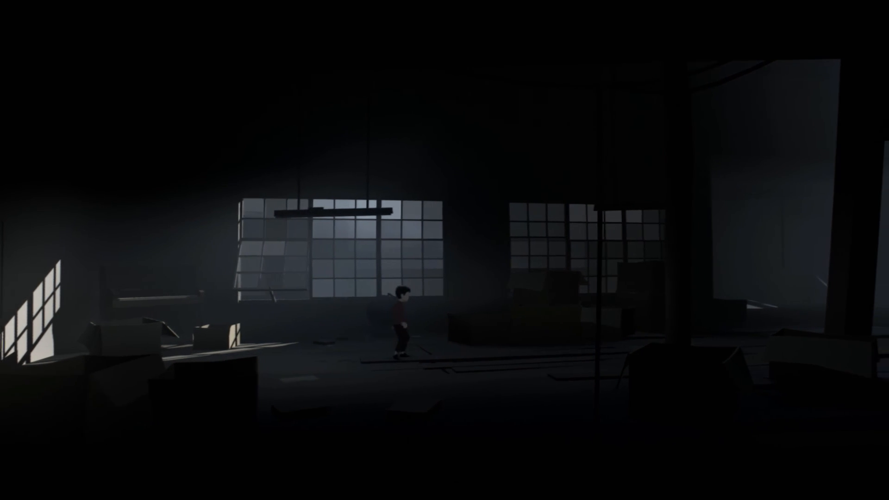
key("Left")
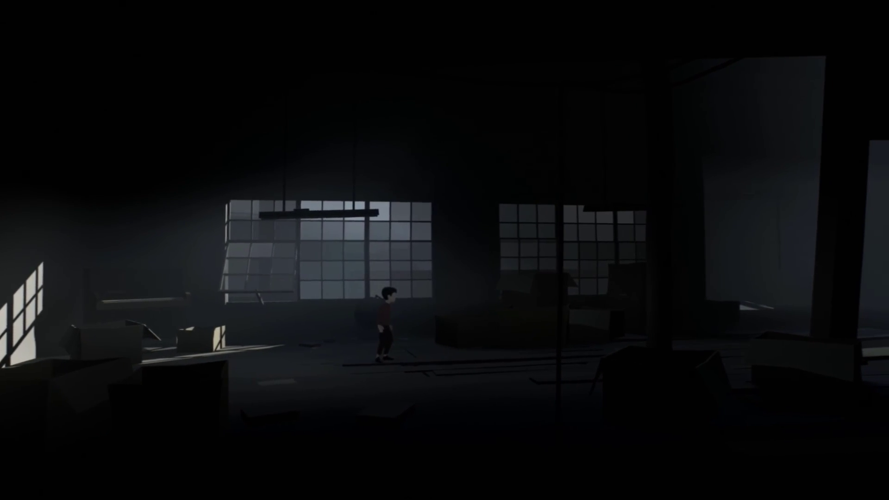